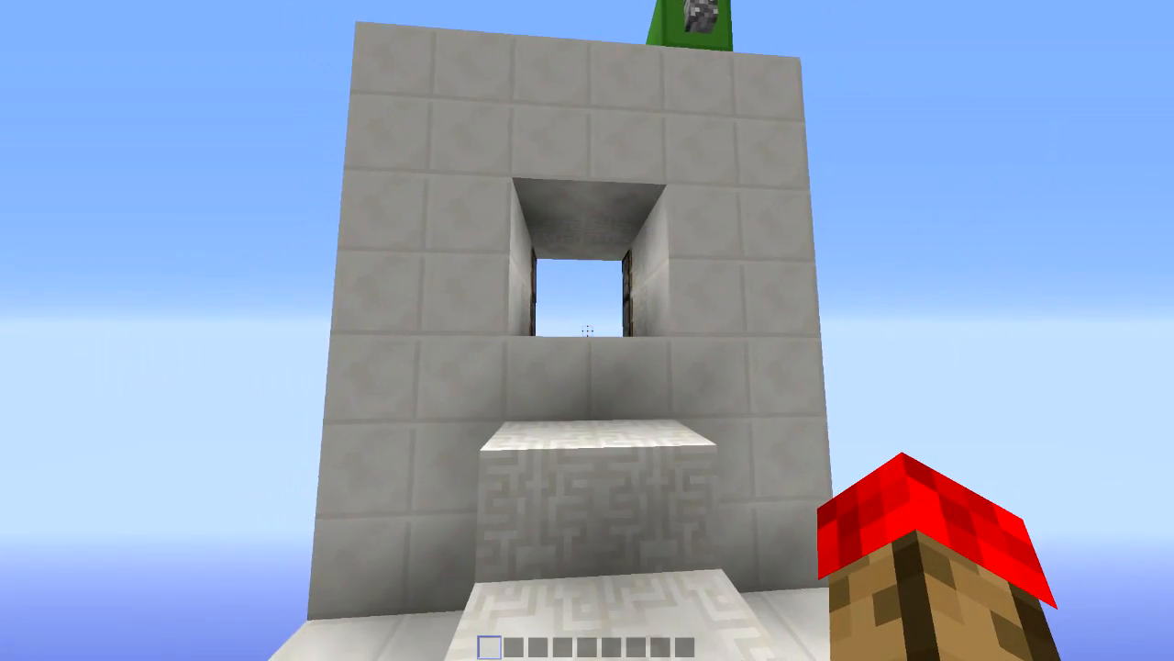
mouse_move(587, 330)
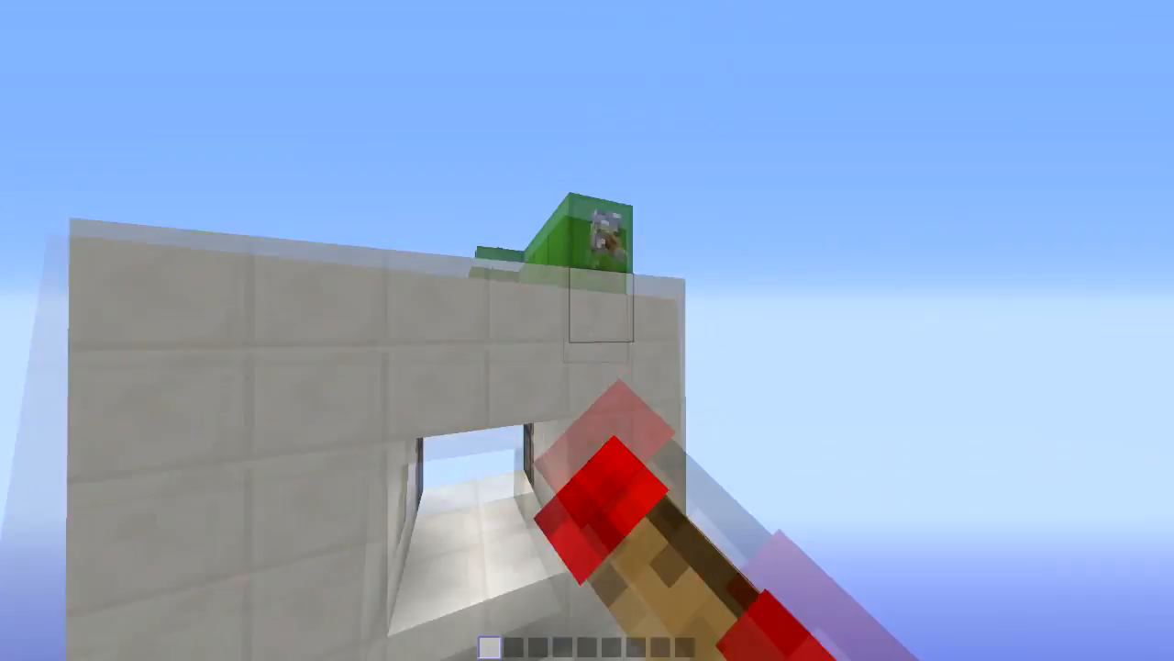
mouse_move(588, 331)
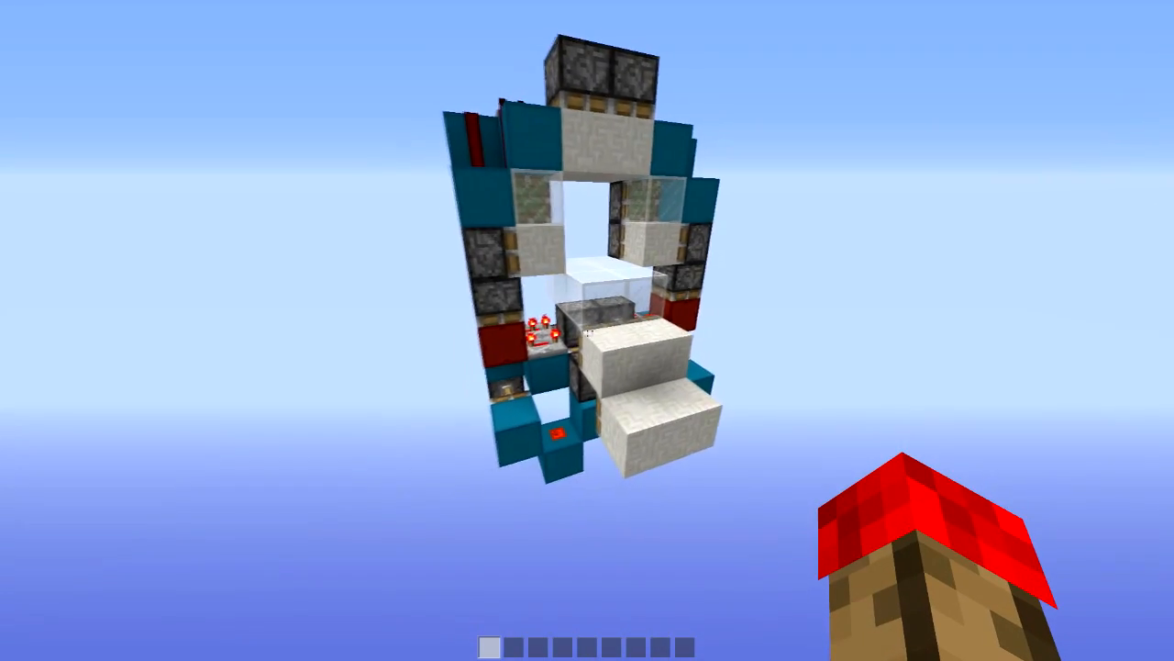
mouse_move(588, 331)
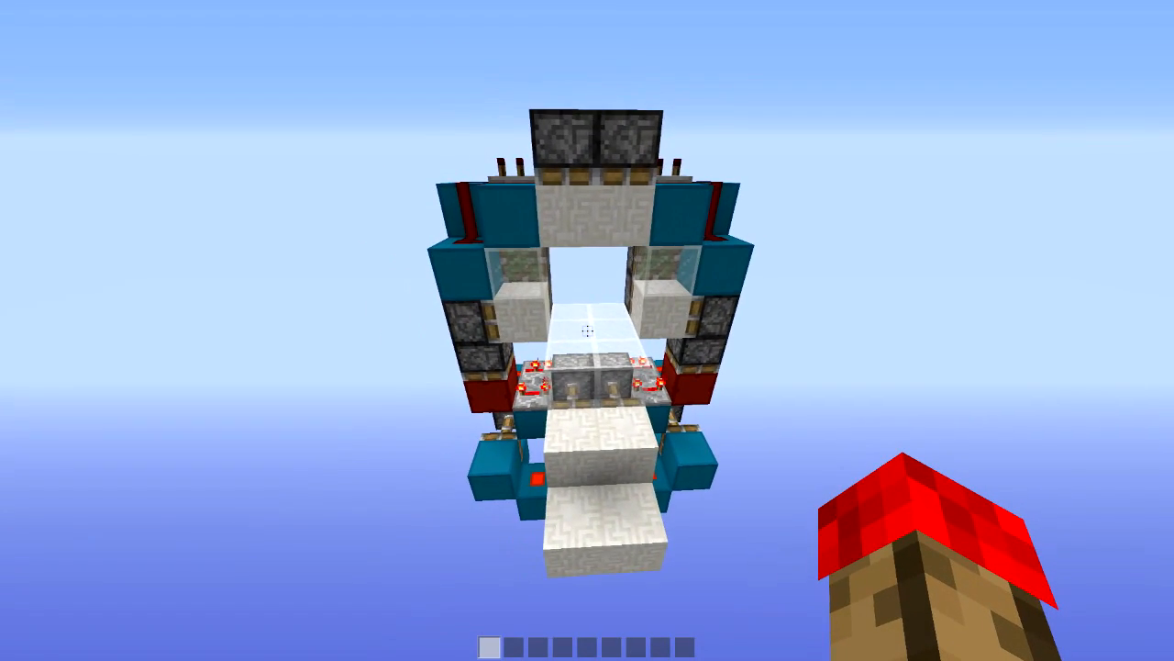
mouse_move(587, 330)
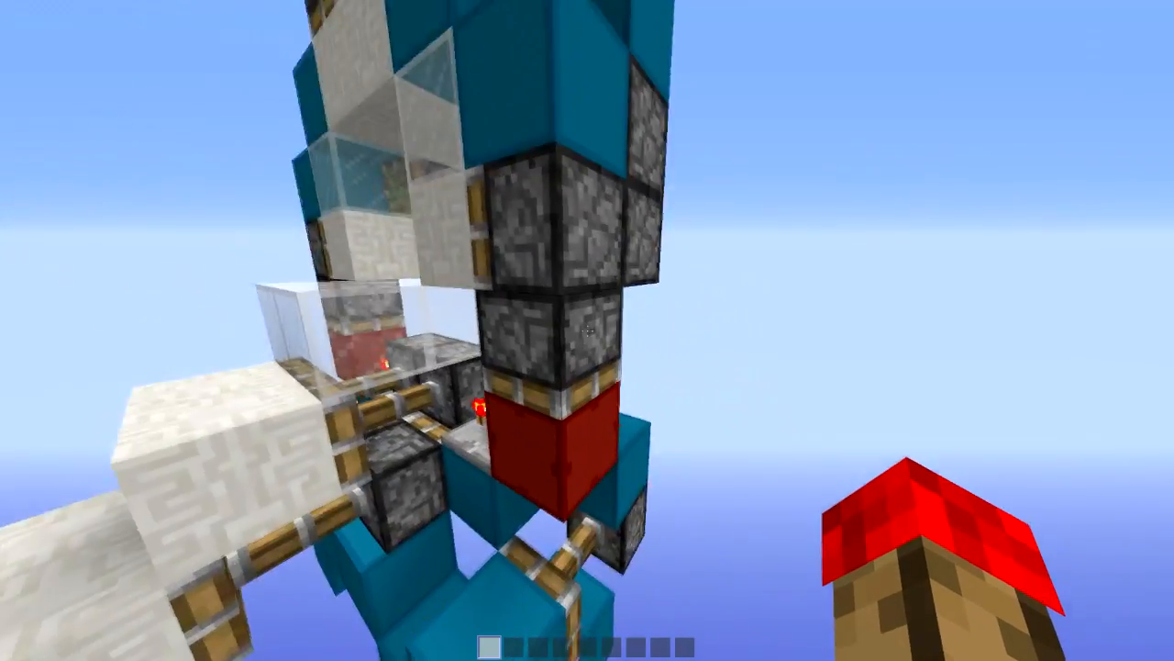
mouse_move(588, 331)
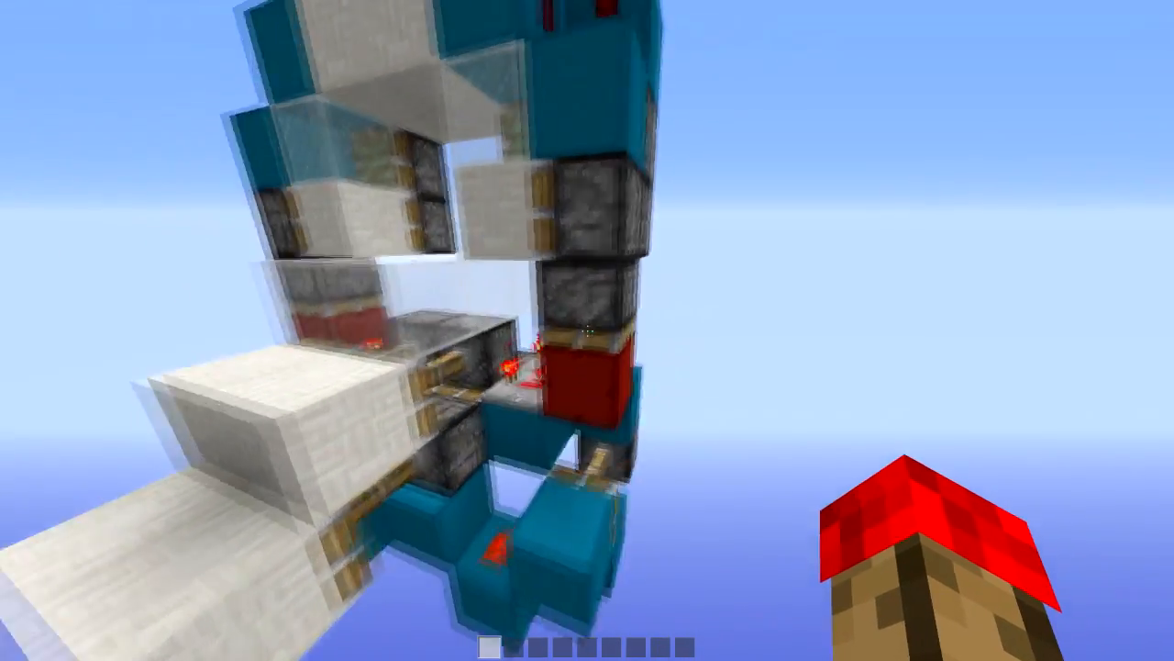
mouse_move(587, 330)
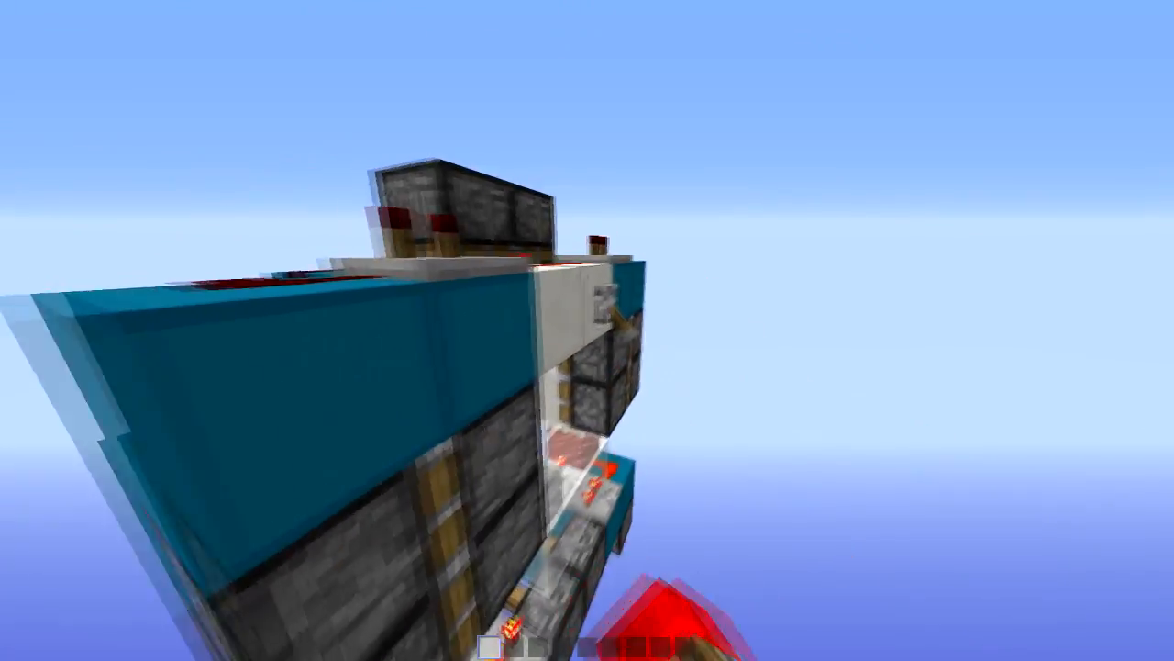
mouse_move(587, 330)
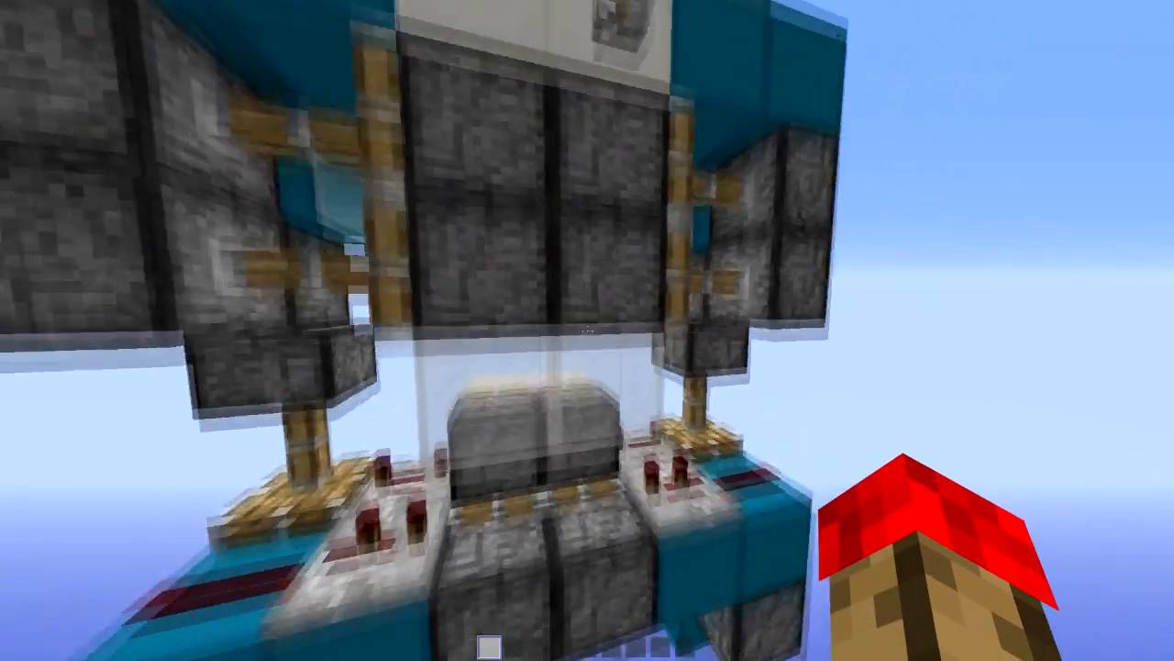
mouse_move(588, 331)
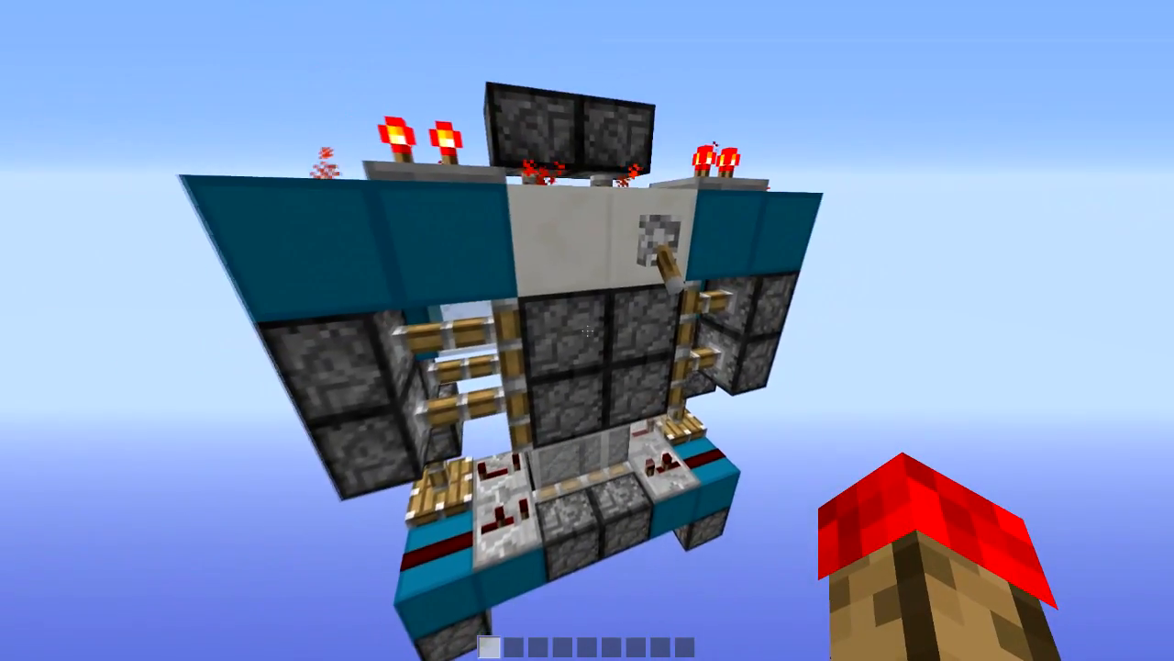
mouse_move(587, 330)
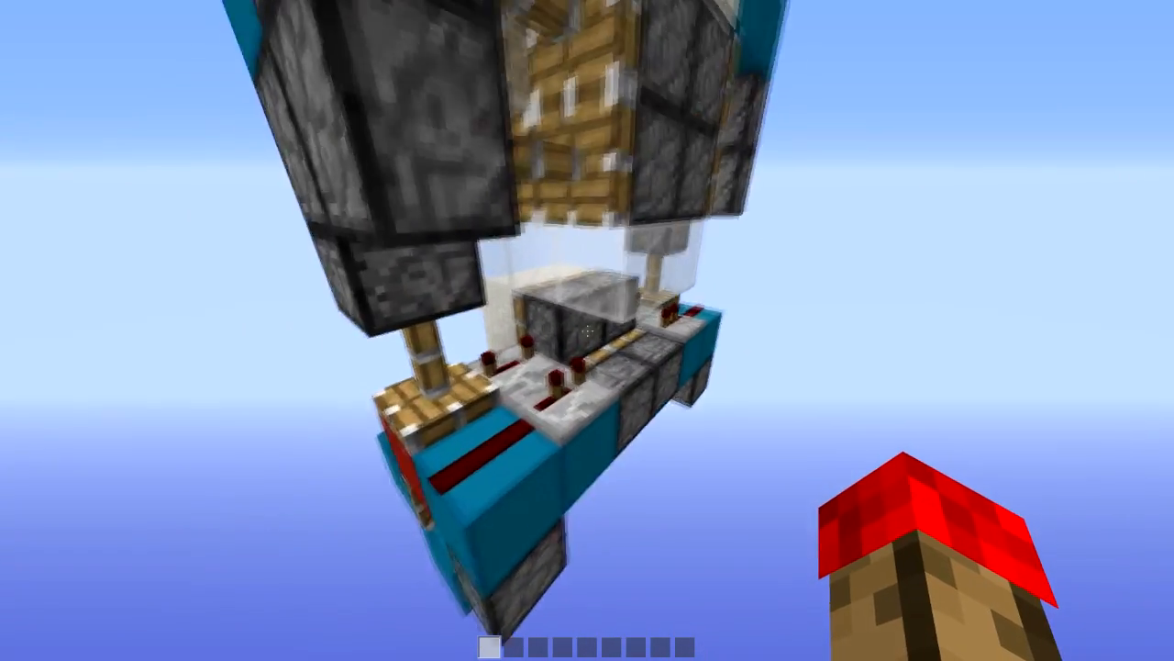
mouse_move(587, 330)
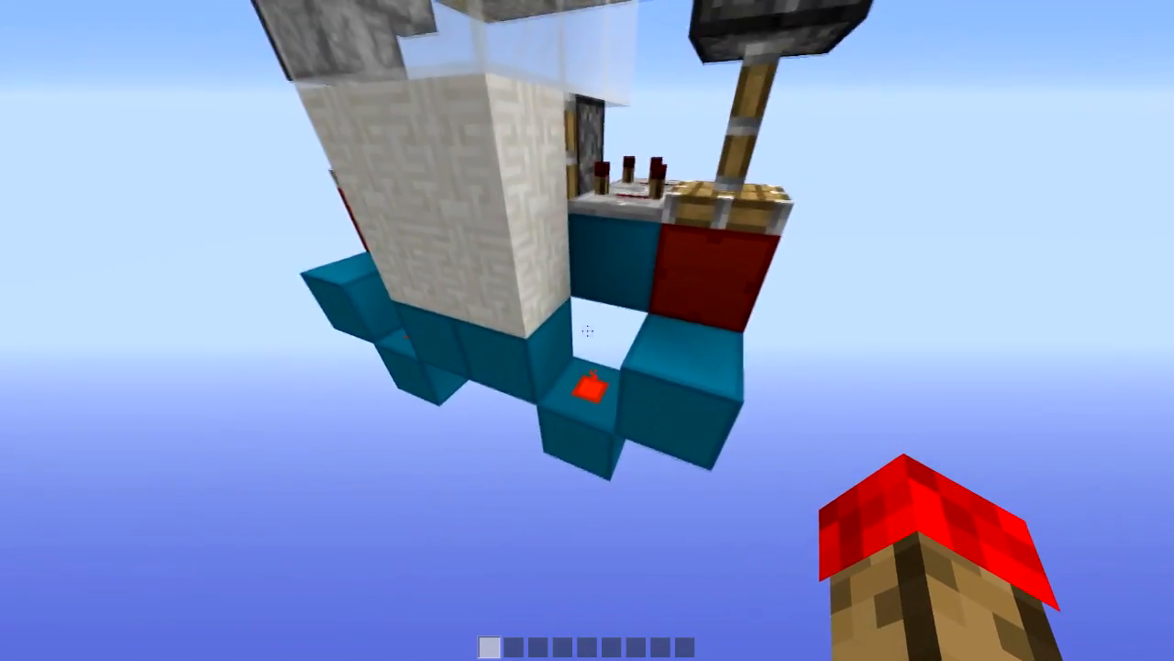
mouse_move(587, 330)
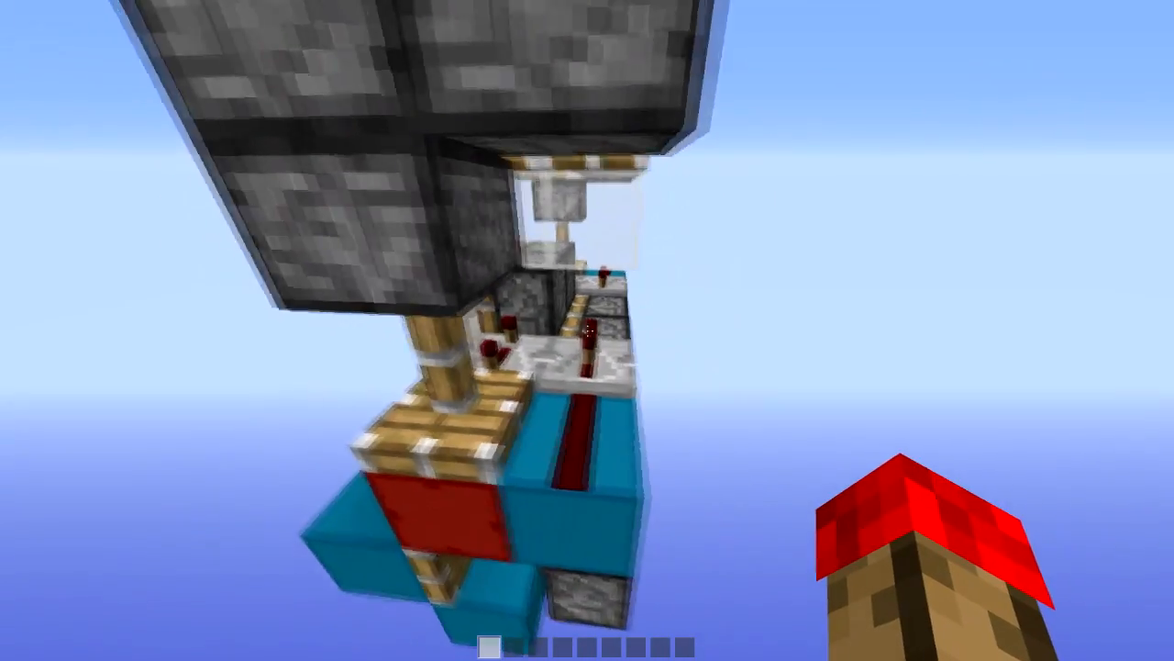
mouse_move(588, 330)
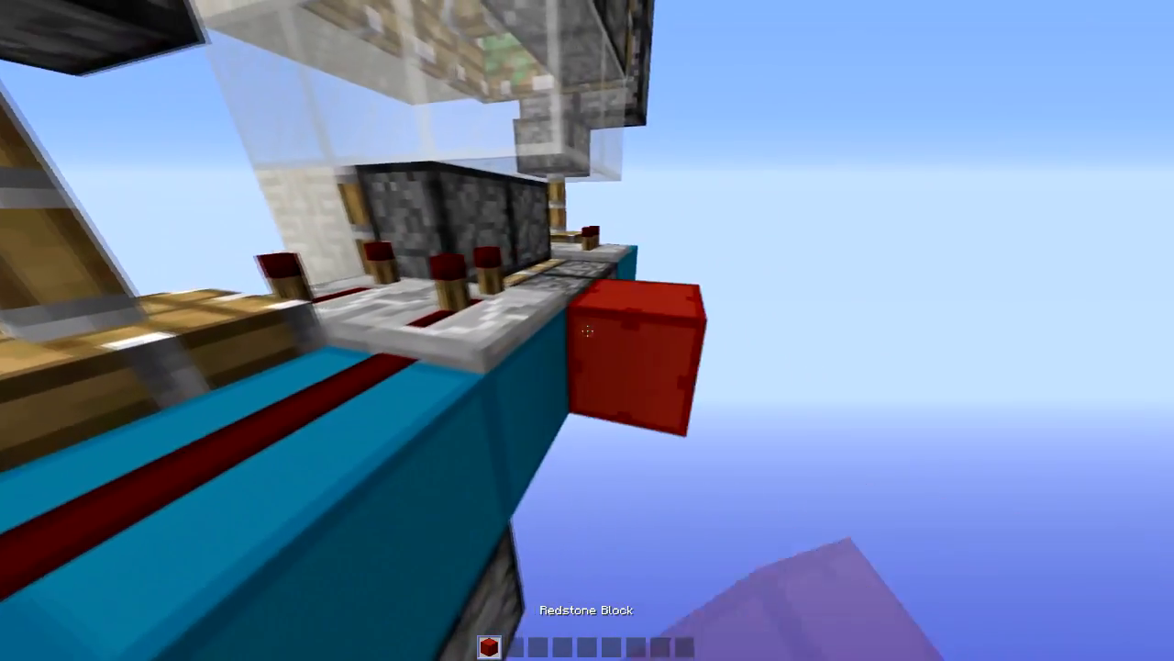
mouse_move(587, 331)
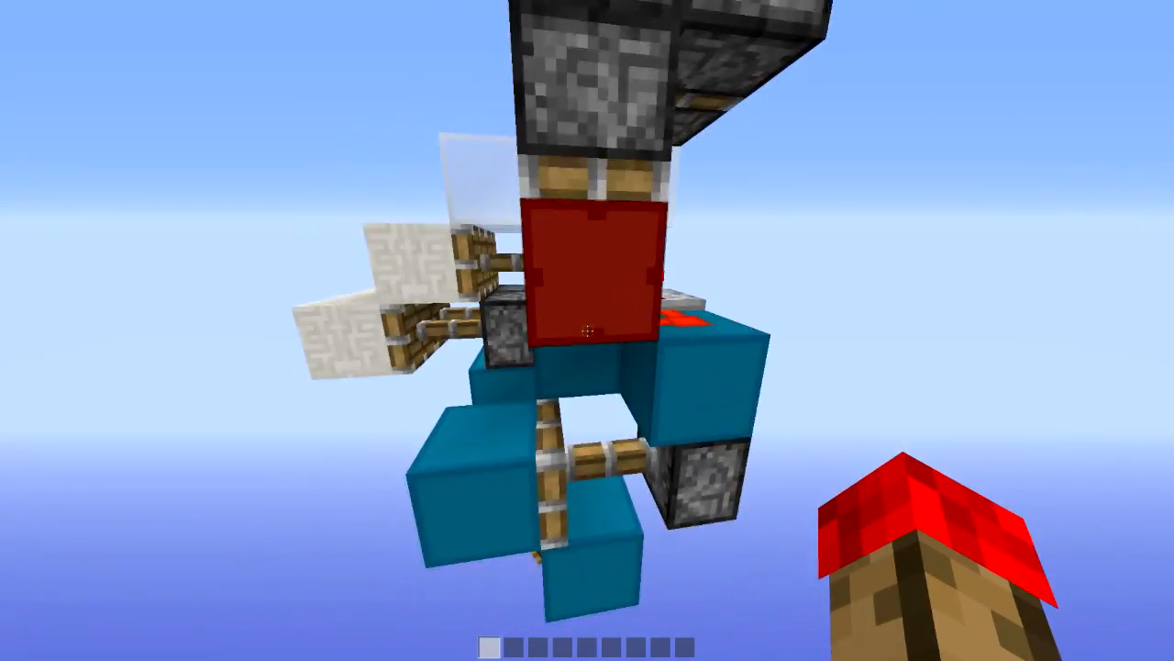
mouse_move(587, 331)
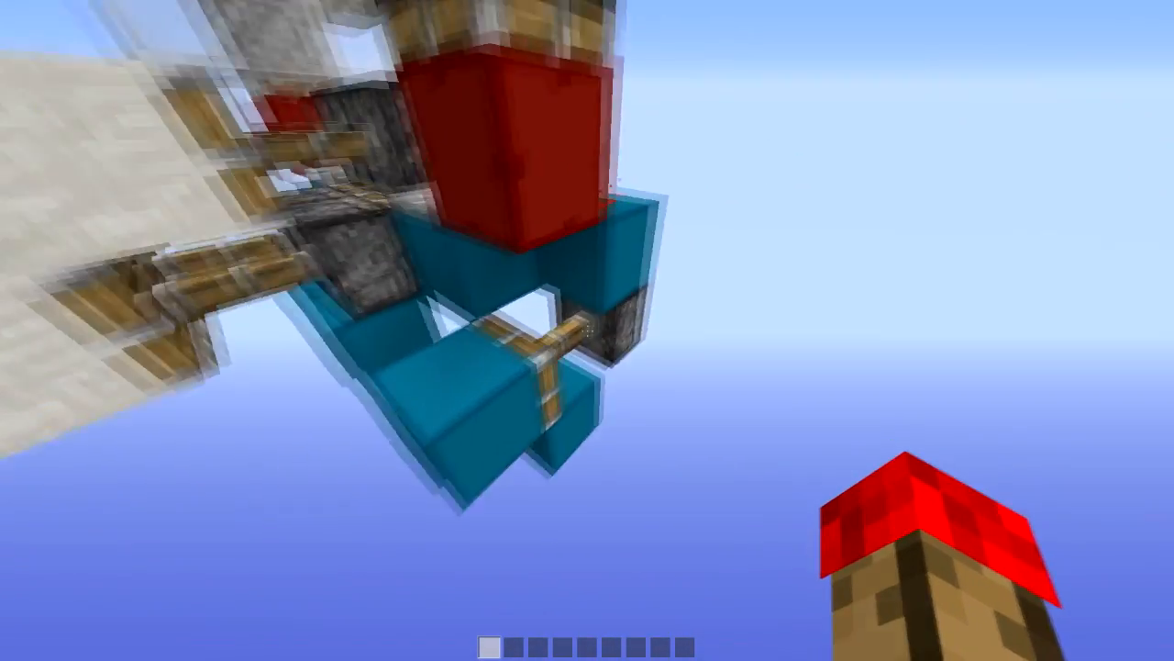
mouse_move(587, 330)
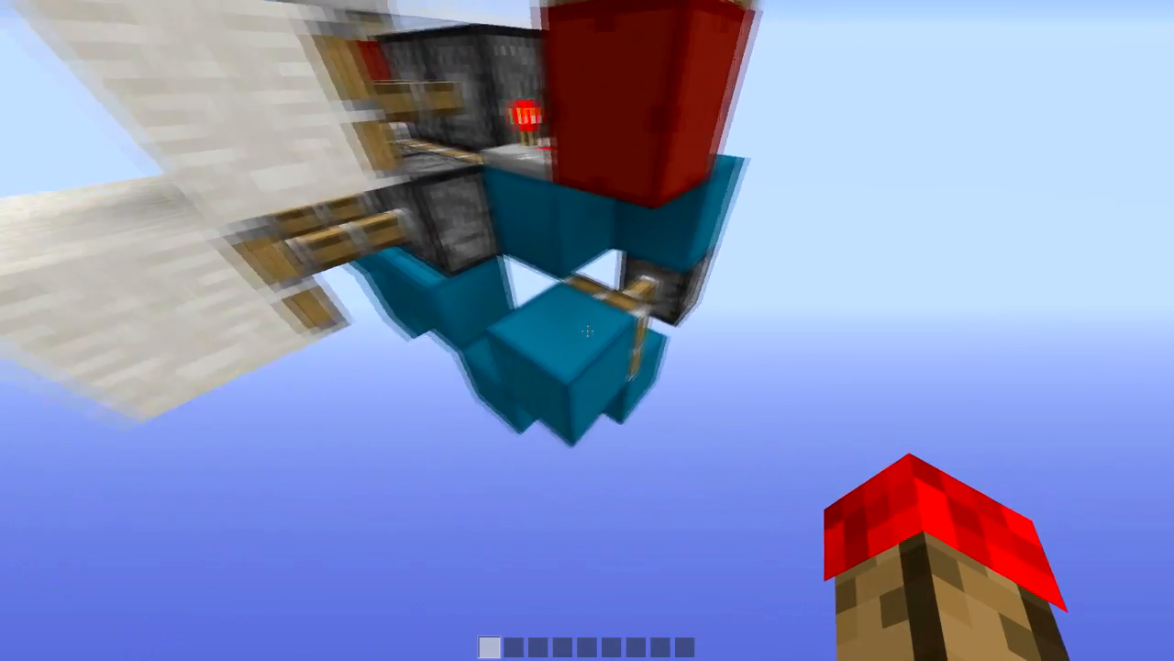
mouse_move(587, 330)
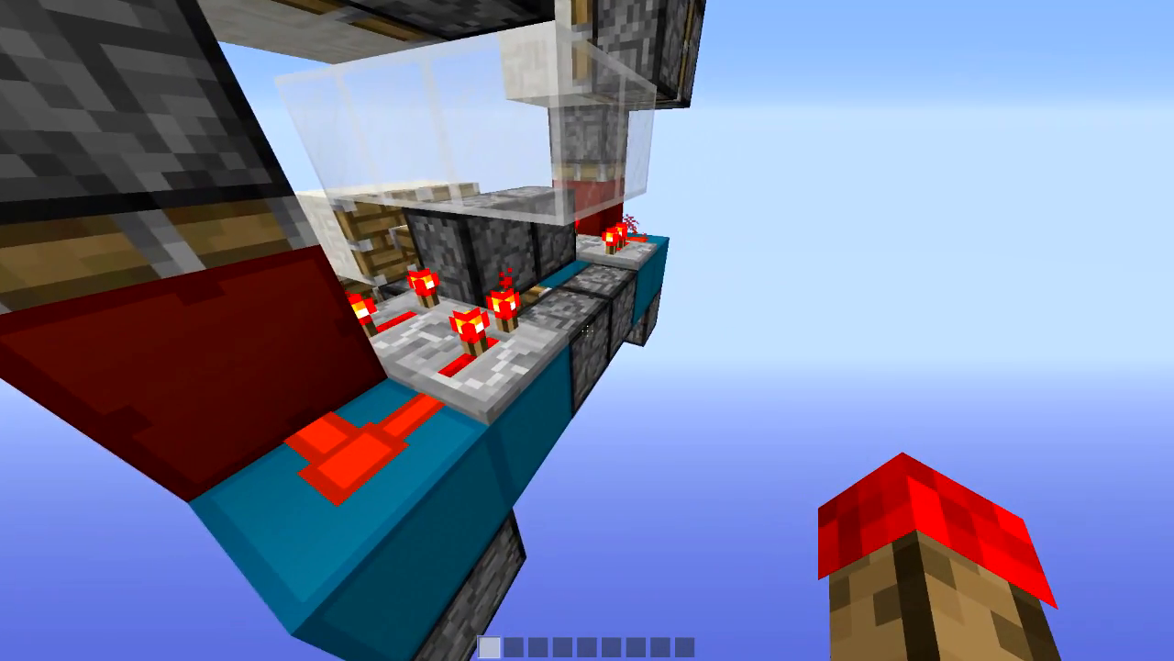
mouse_move(587, 330)
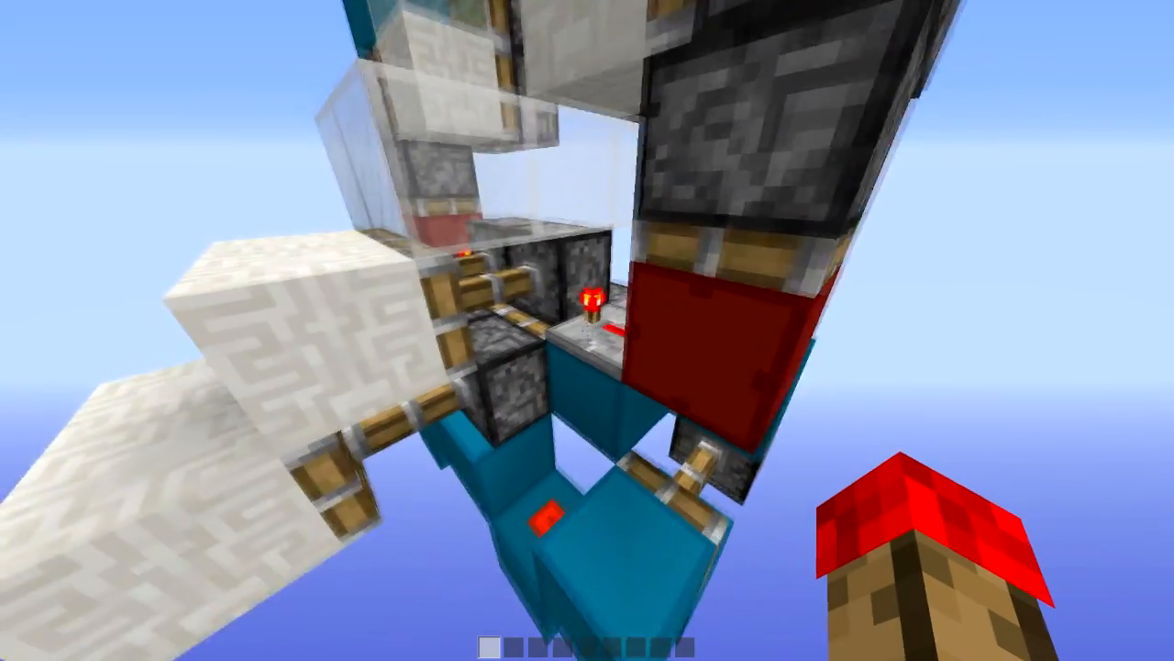
mouse_move(588, 330)
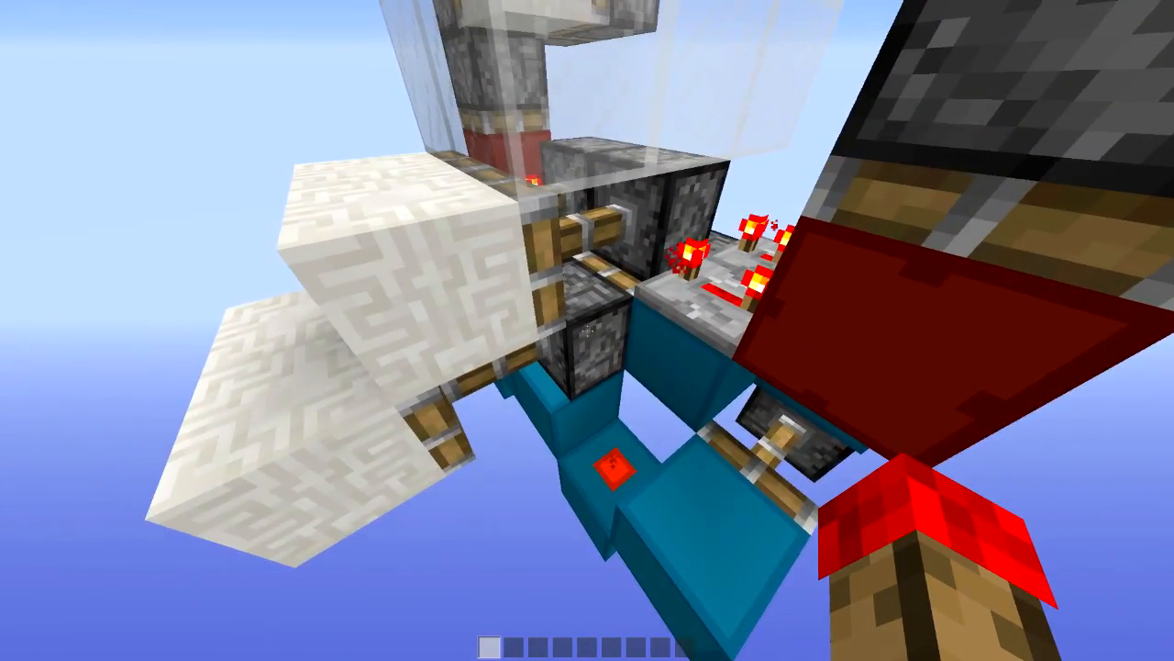
mouse_move(587, 330)
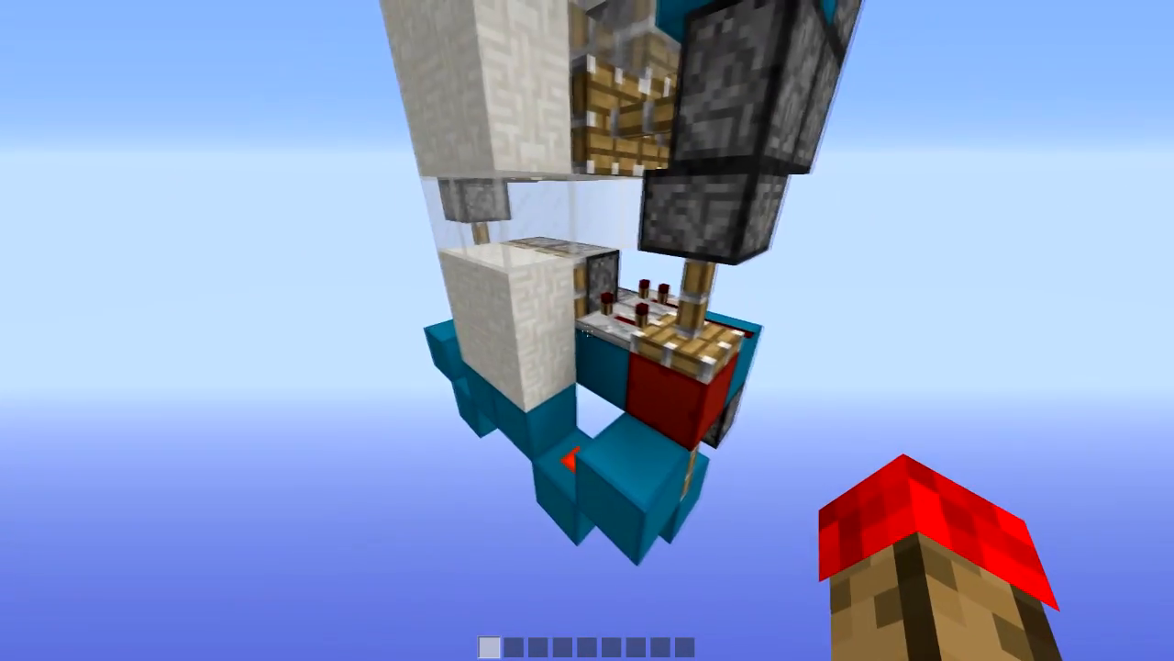
mouse_move(587, 330)
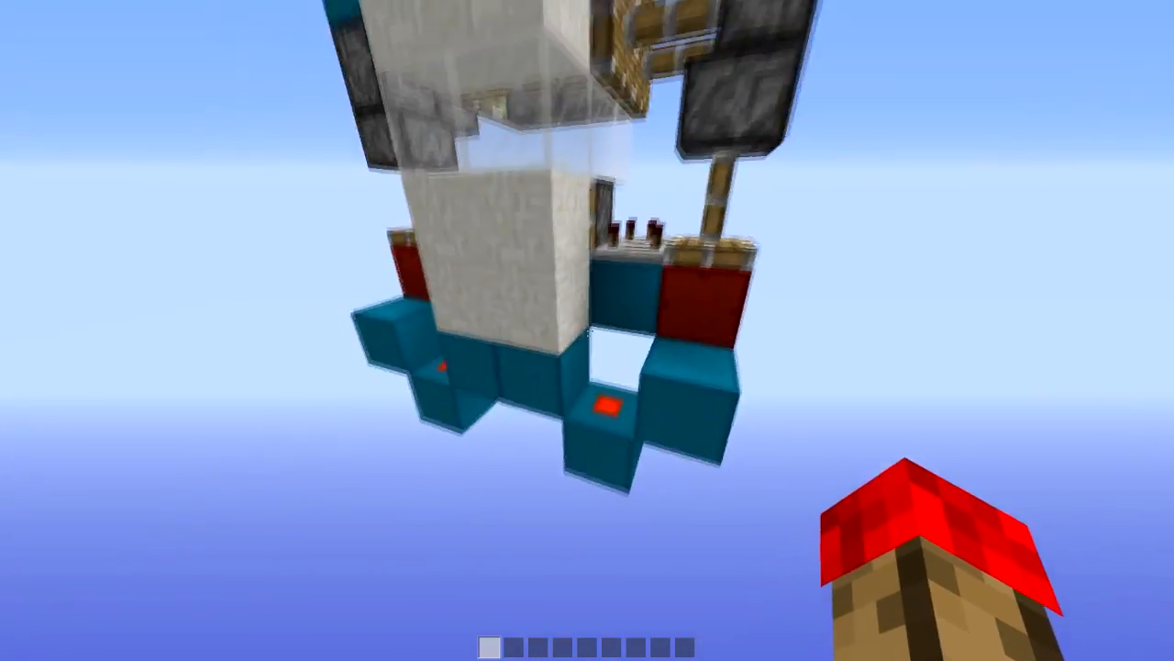
mouse_move(588, 331)
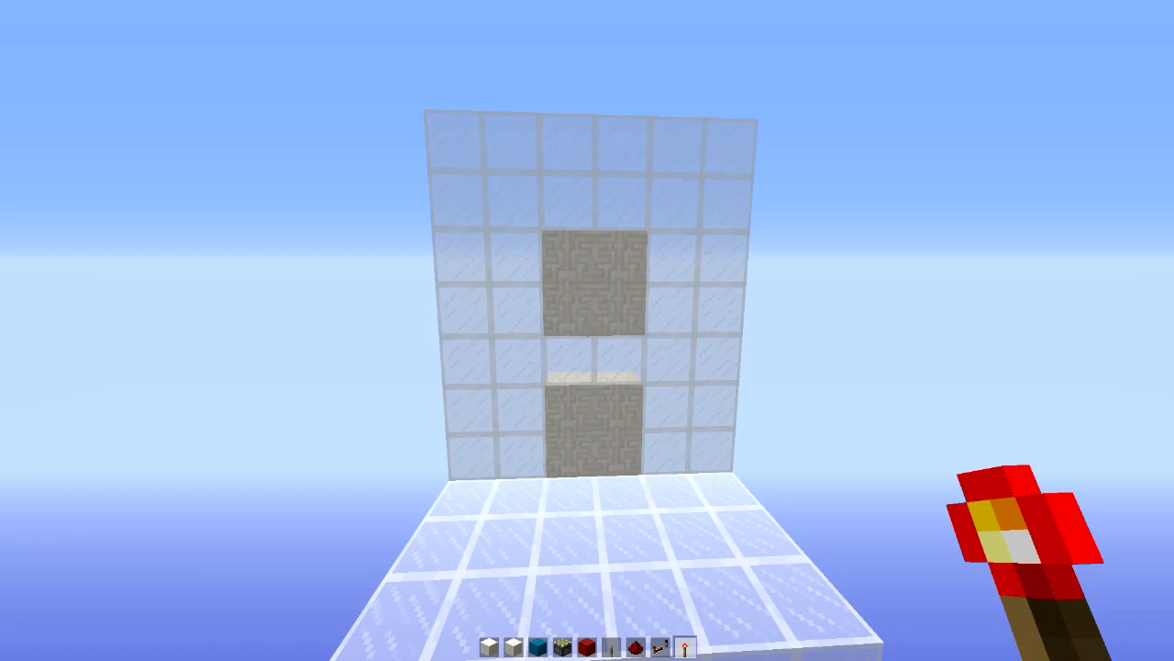
mouse_move(587, 330)
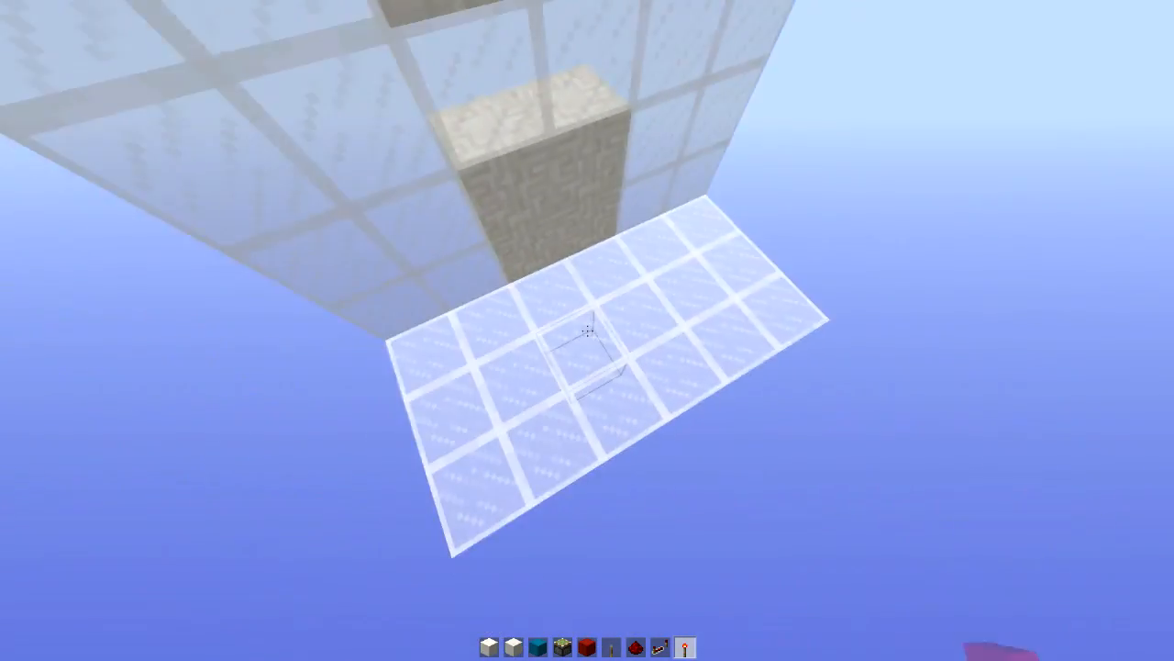
mouse_move(588, 331)
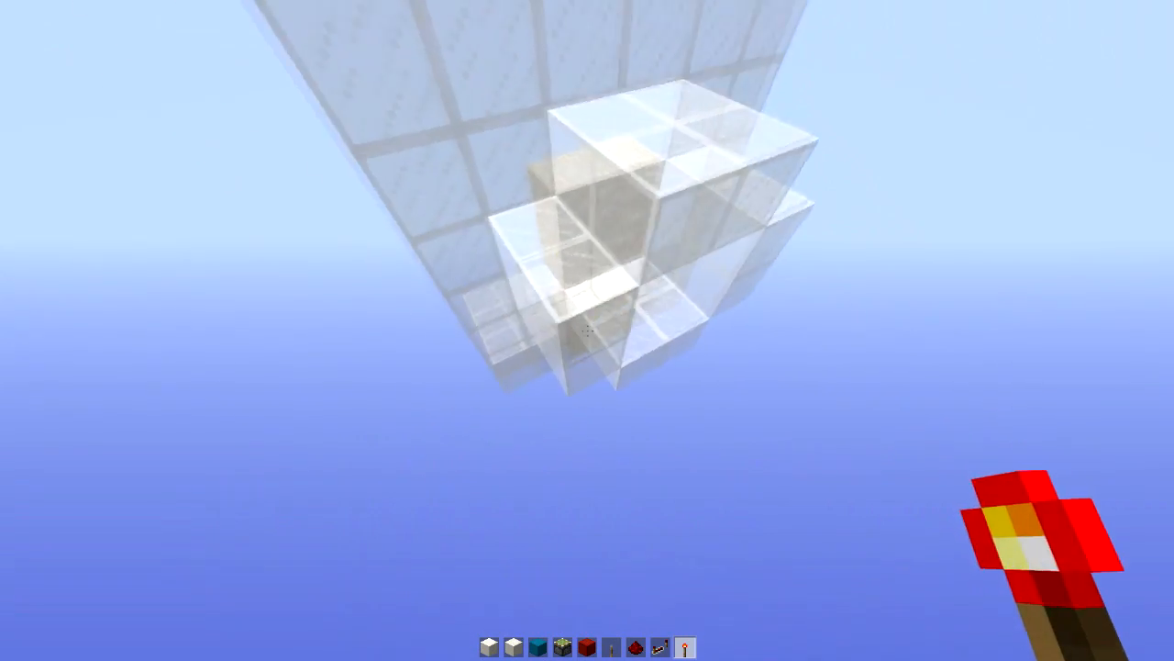
mouse_move(587, 330)
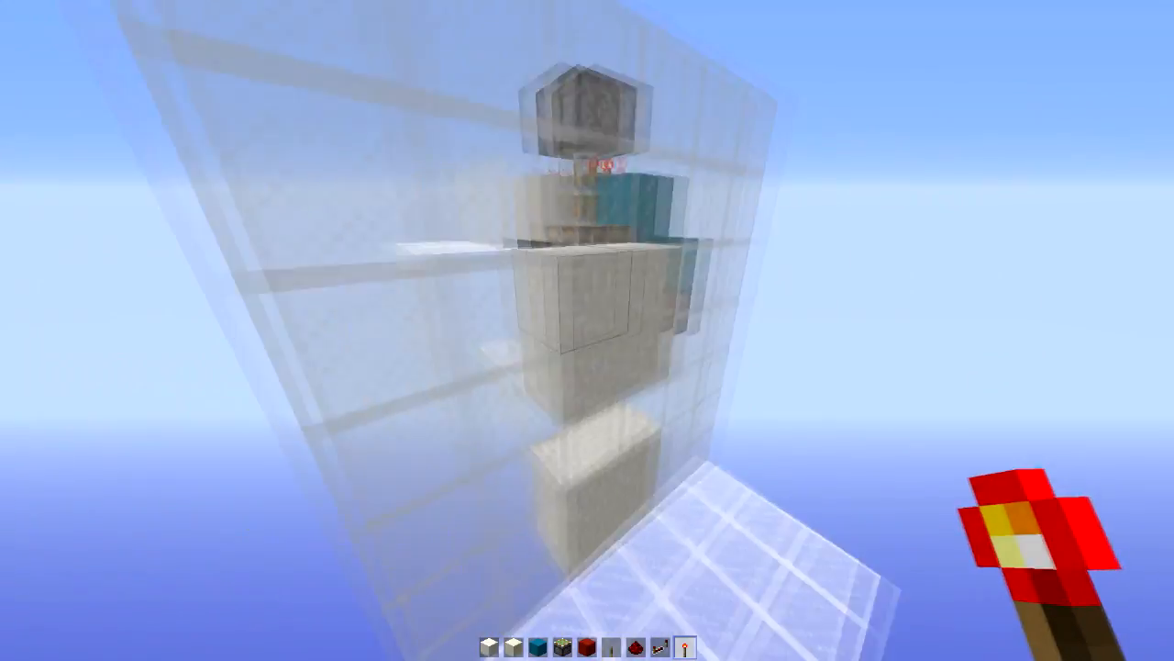
mouse_move(588, 330)
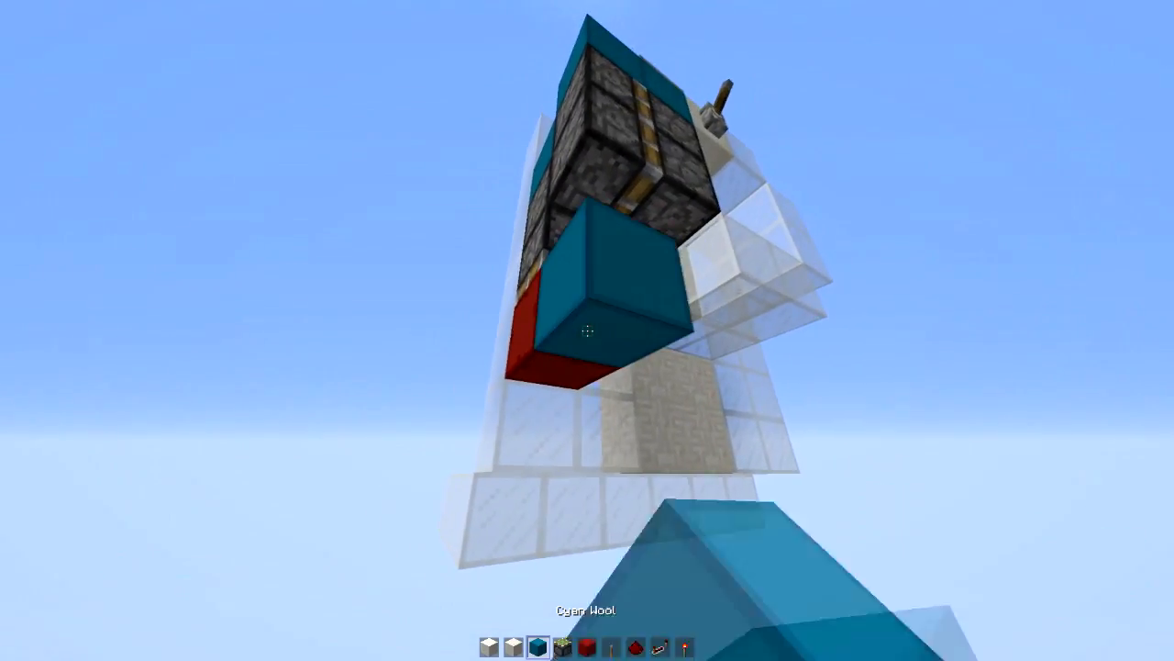
mouse_move(588, 330)
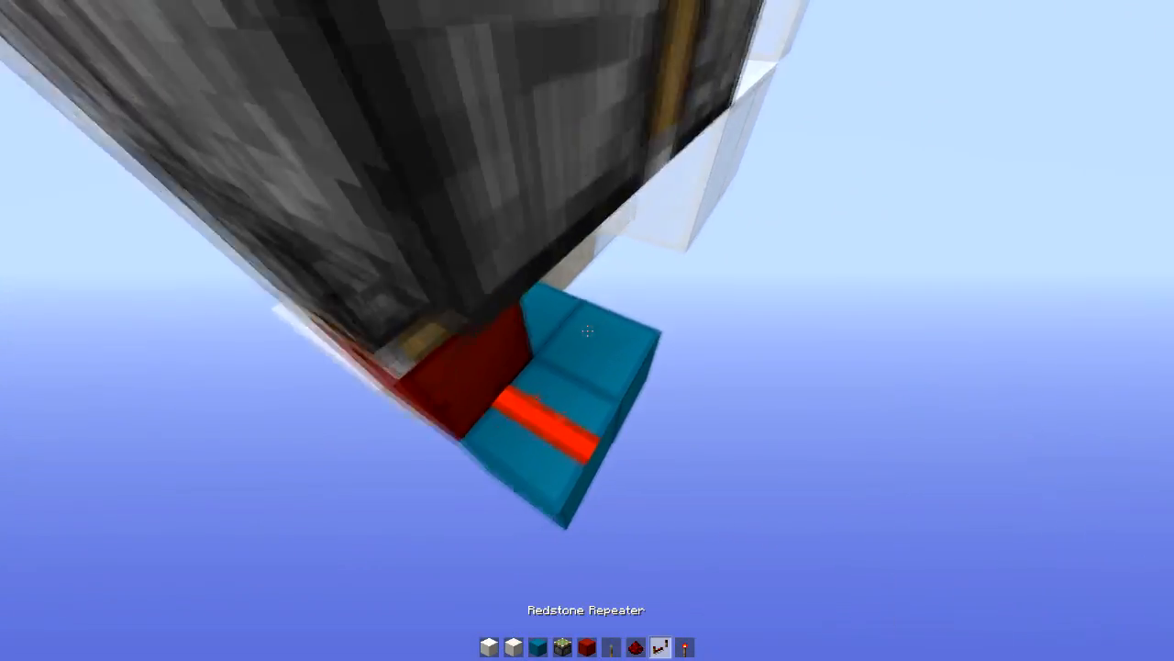
mouse_move(587, 330)
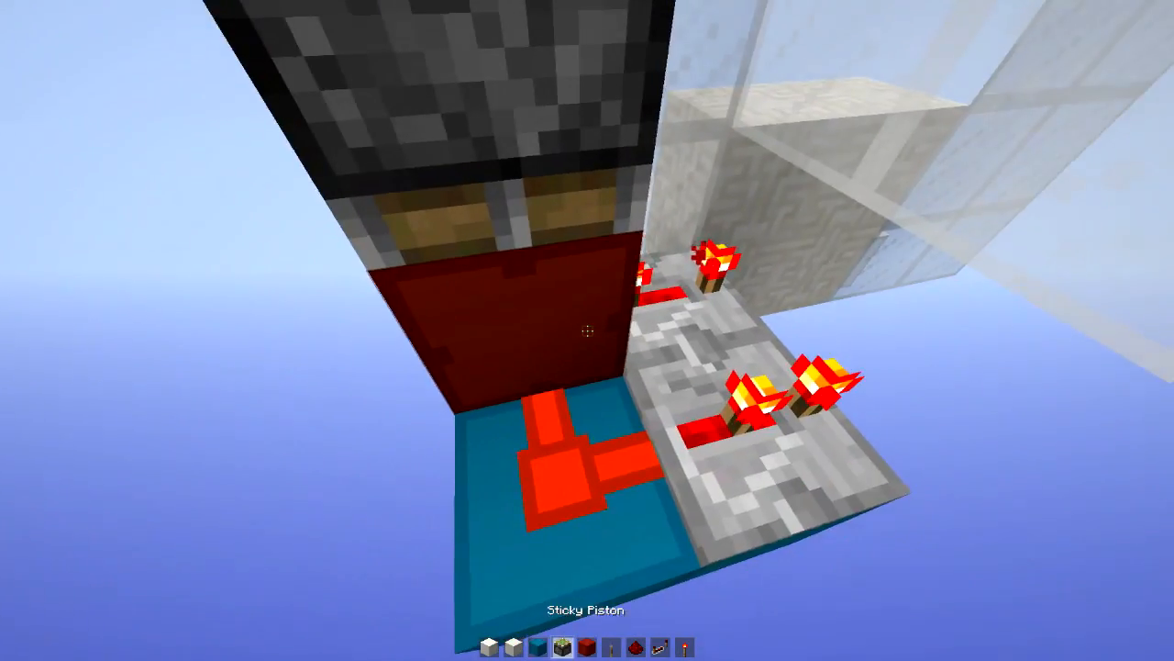
mouse_move(588, 330)
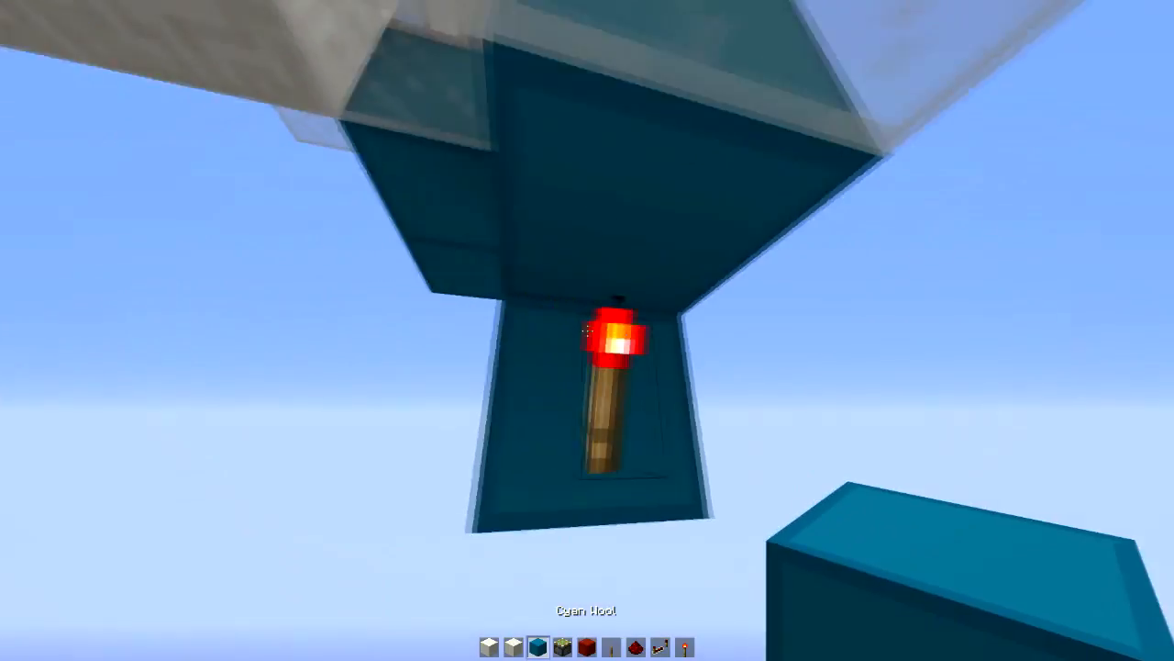
mouse_move(587, 331)
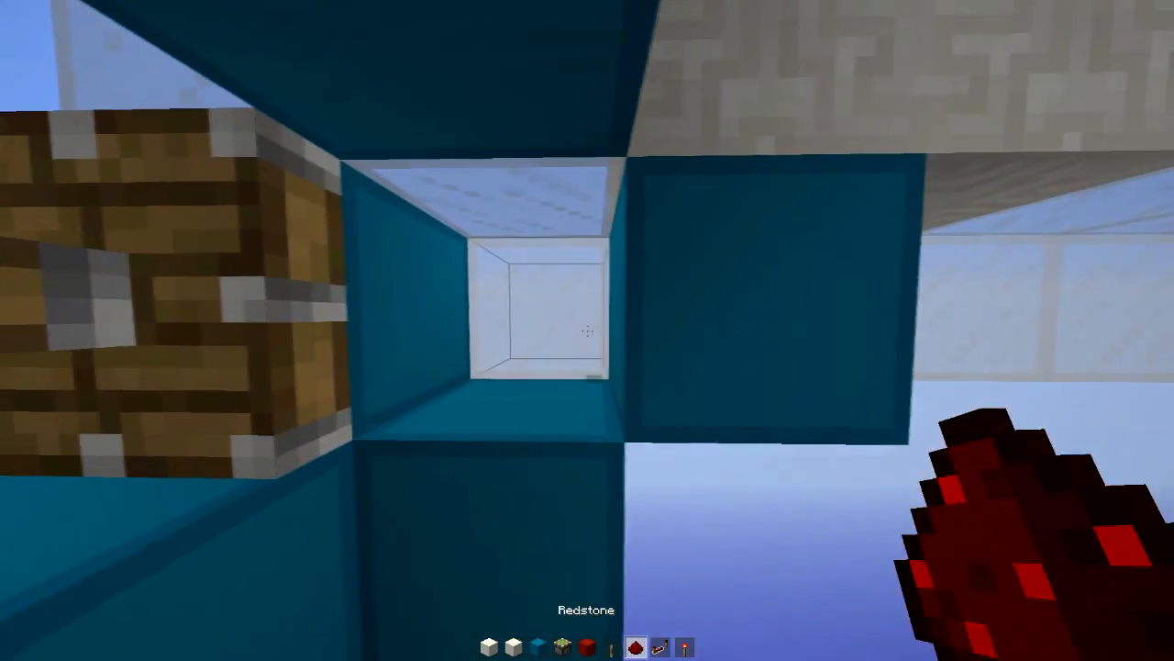
mouse_move(587, 330)
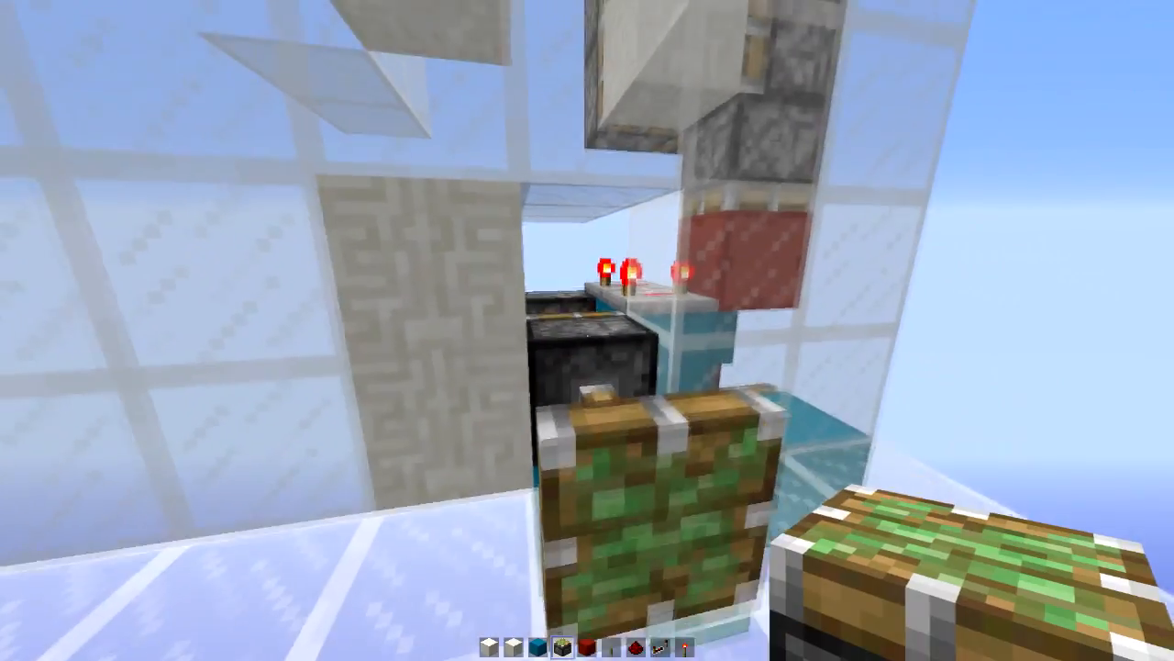
mouse_move(588, 331)
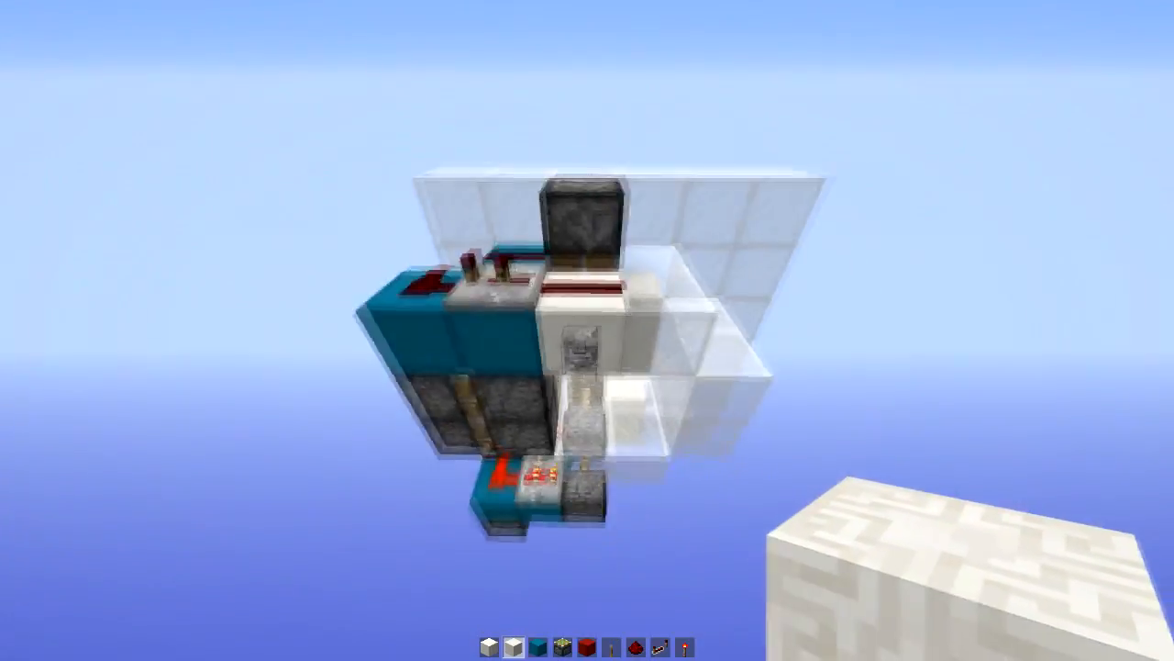
mouse_move(587, 331)
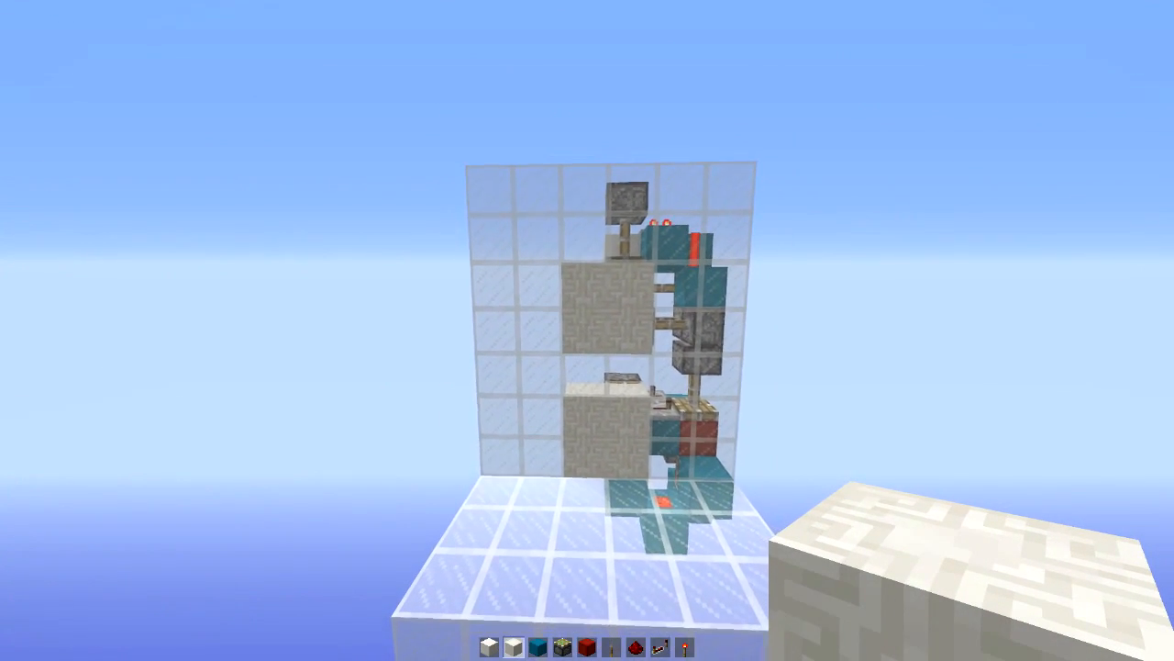